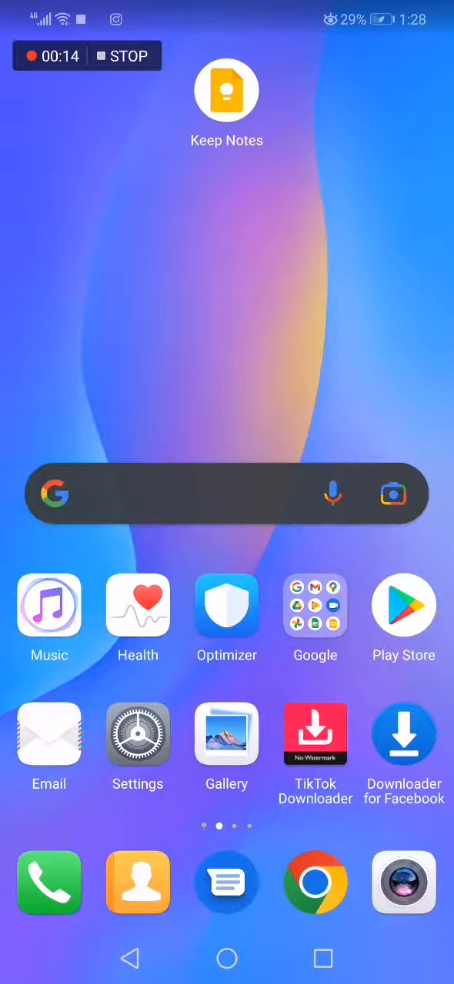
- Launch Google Keep from the home screen to show the notes list
left_click(226, 89)
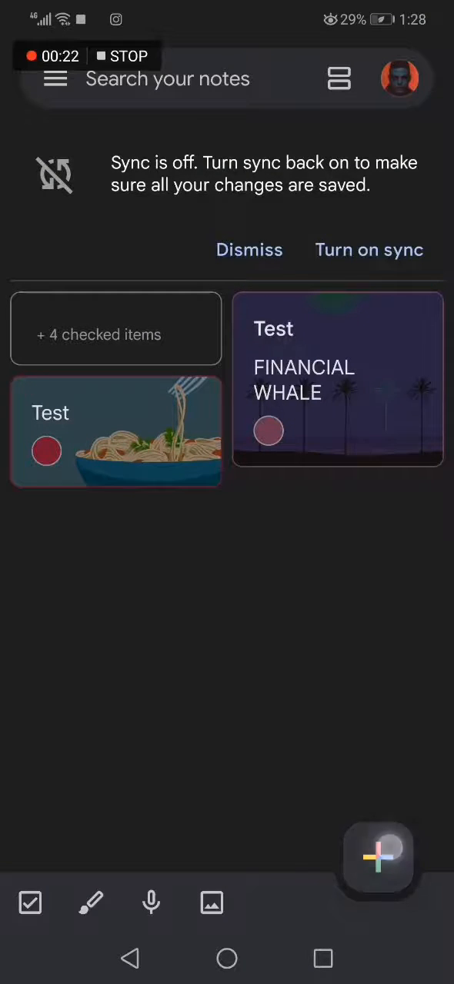
- Create a new blank note and reveal its add-content options (photo, image, drawing, recording, checkboxes)
left_click(378, 858)
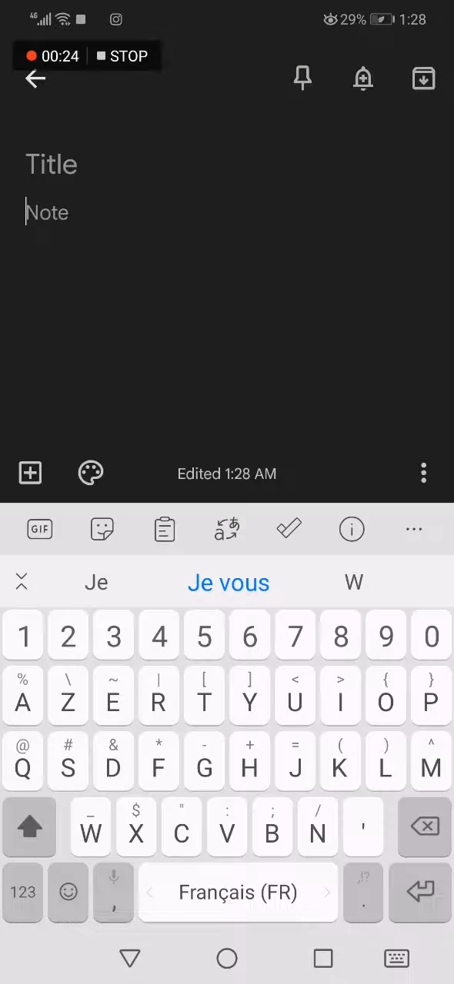
left_click(29, 474)
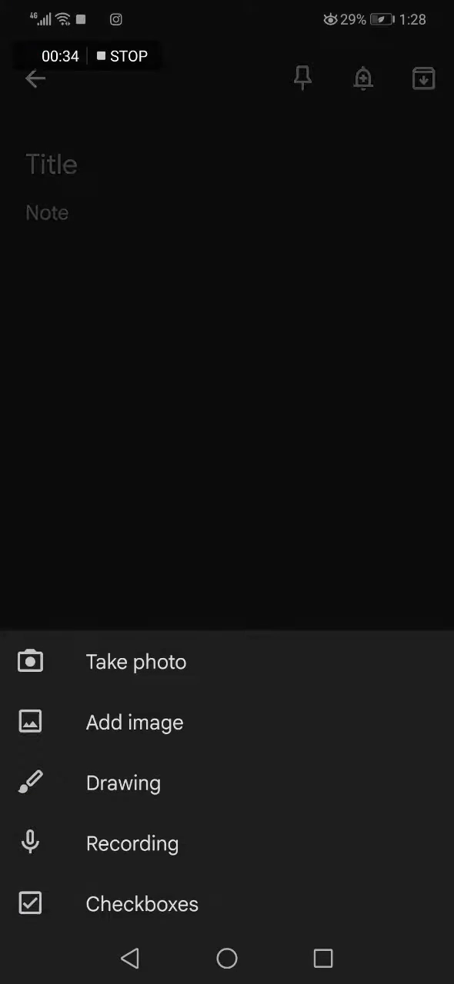